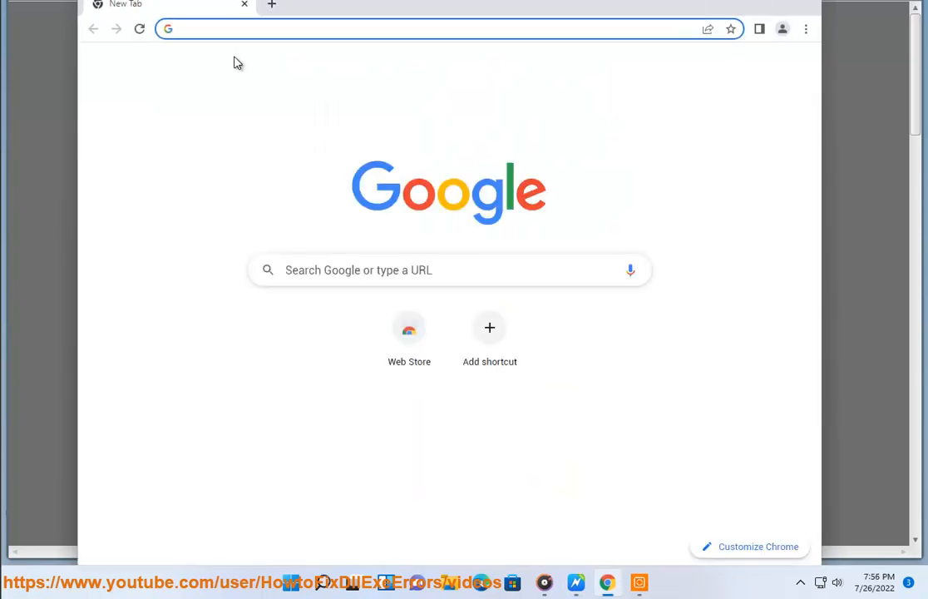
- Search the web for 'SLOW WINDOWS CONNECTI' from the Chrome address bar
type("SLOW WINDOWS")
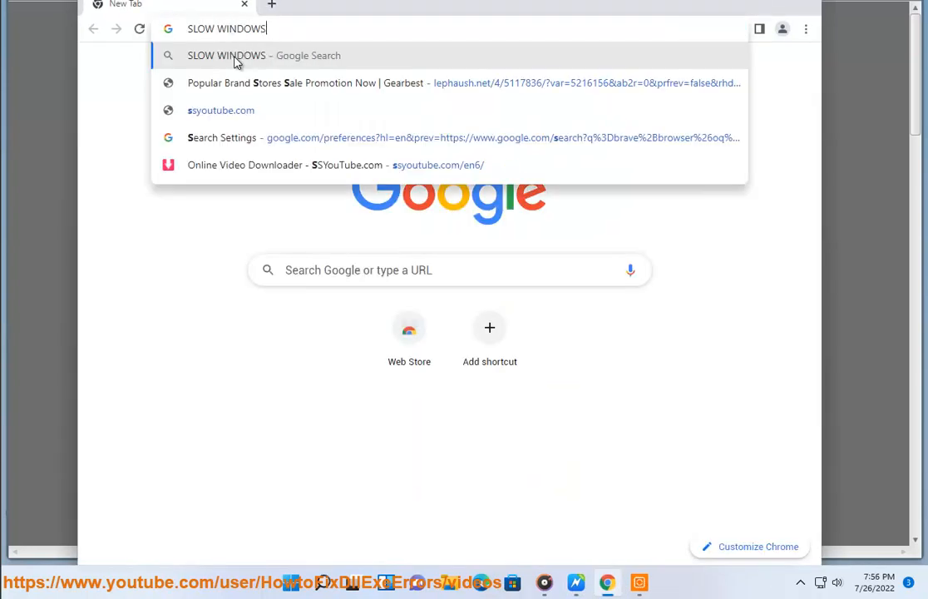
type("CONNECTI")
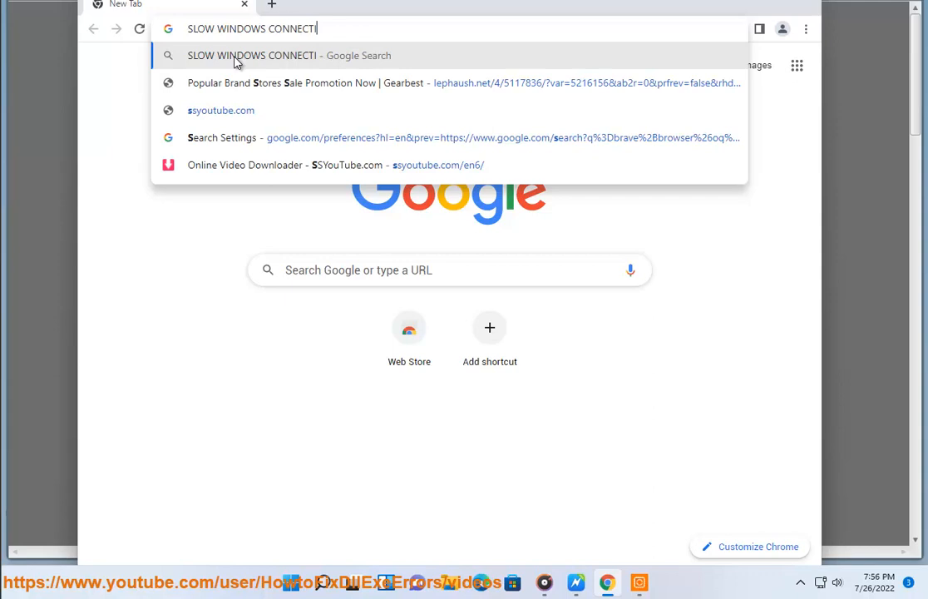
key("enter")
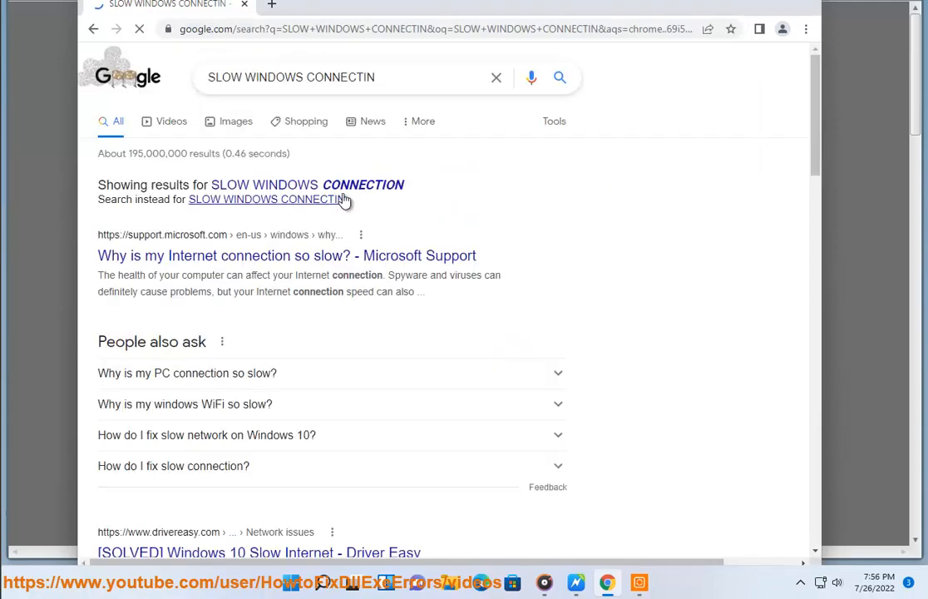
- Return to the Lost Ark error fix document in Word via the taskbar
left_click(266, 200)
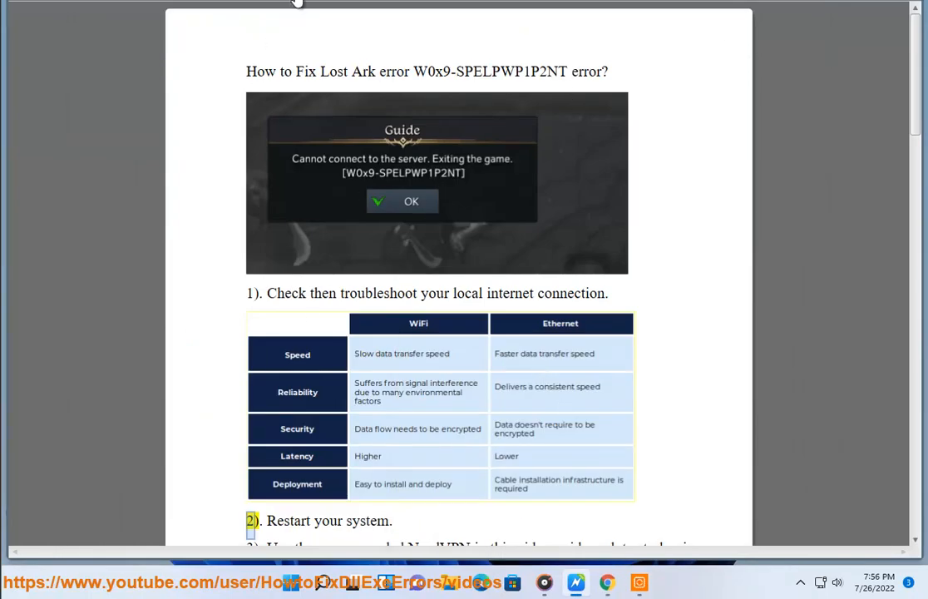
scroll("down", 3)
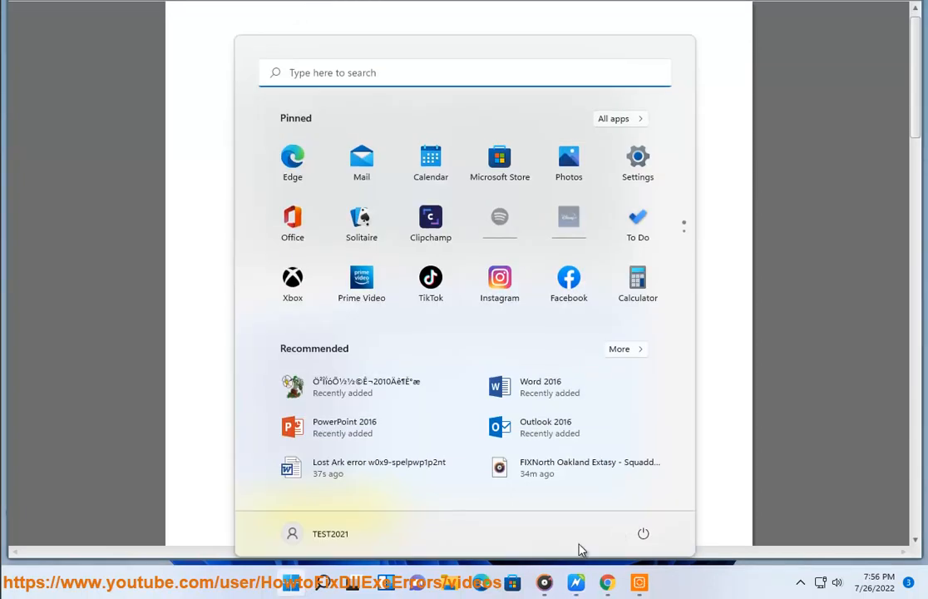
left_click(641, 532)
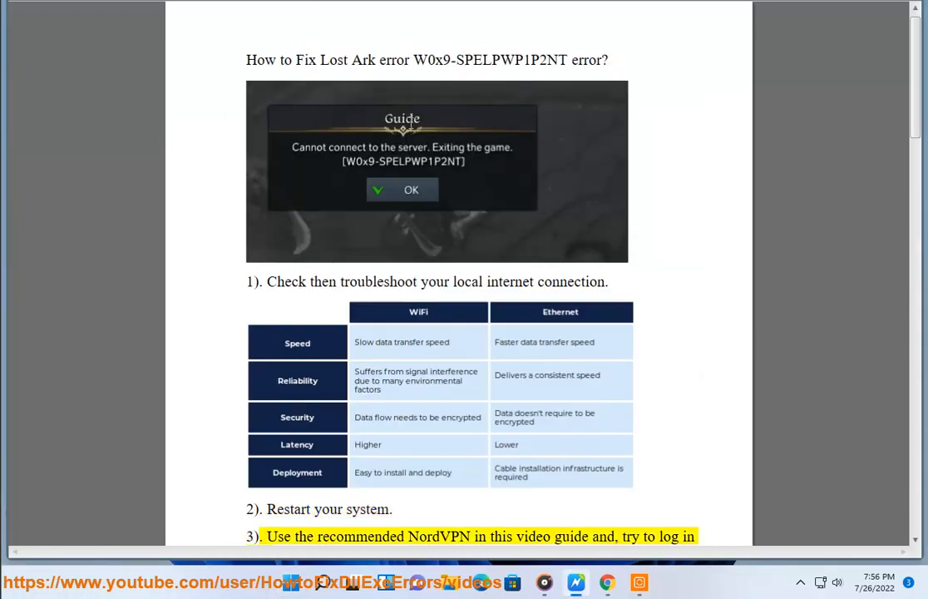
- Select a word in step 3 and scroll to step 5 on verifying game file integrity
double_click(603, 536)
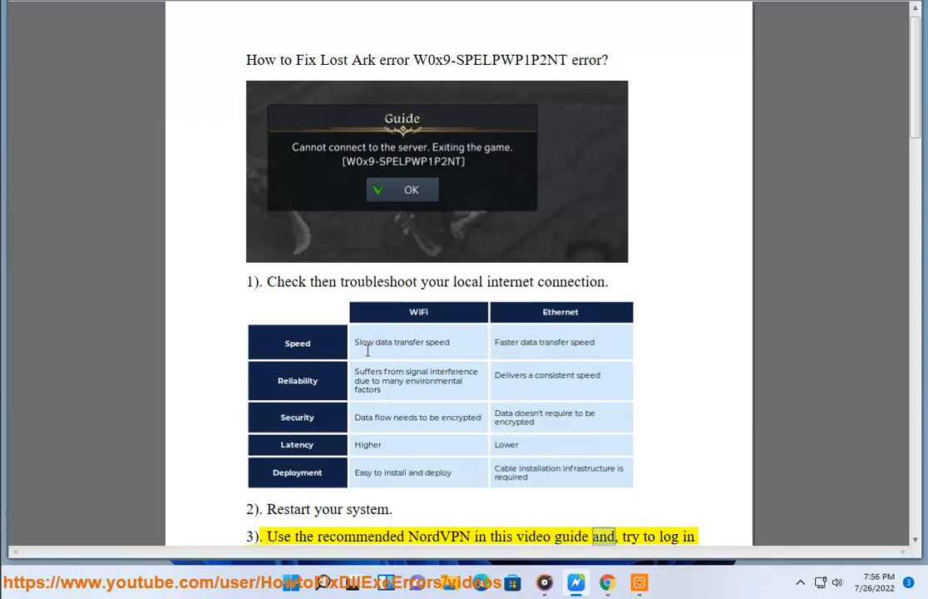
scroll("down", 3)
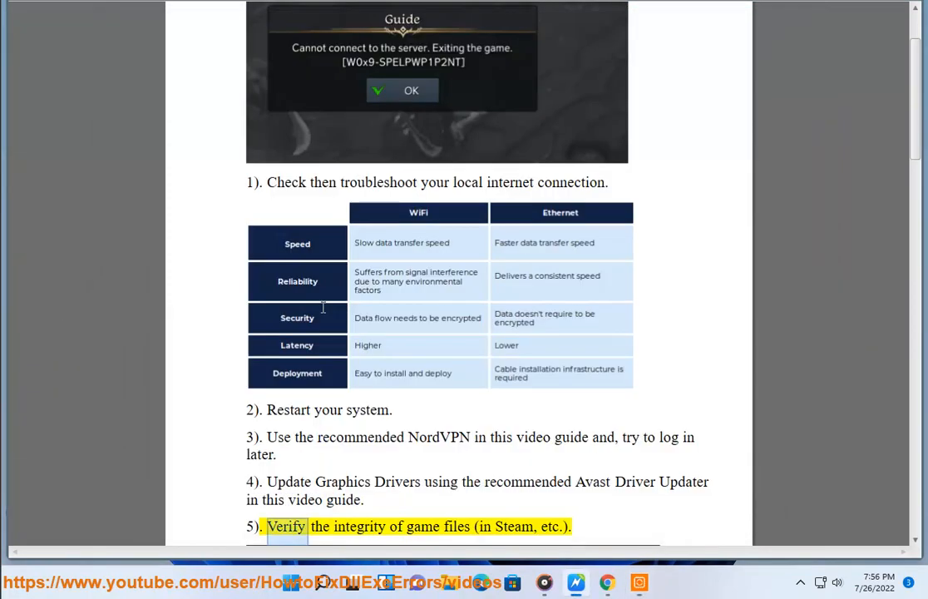
- Scroll past the Steam and Easy Anti-Cheat screenshots to step 7, remove then reinstall the game
scroll("down", 3)
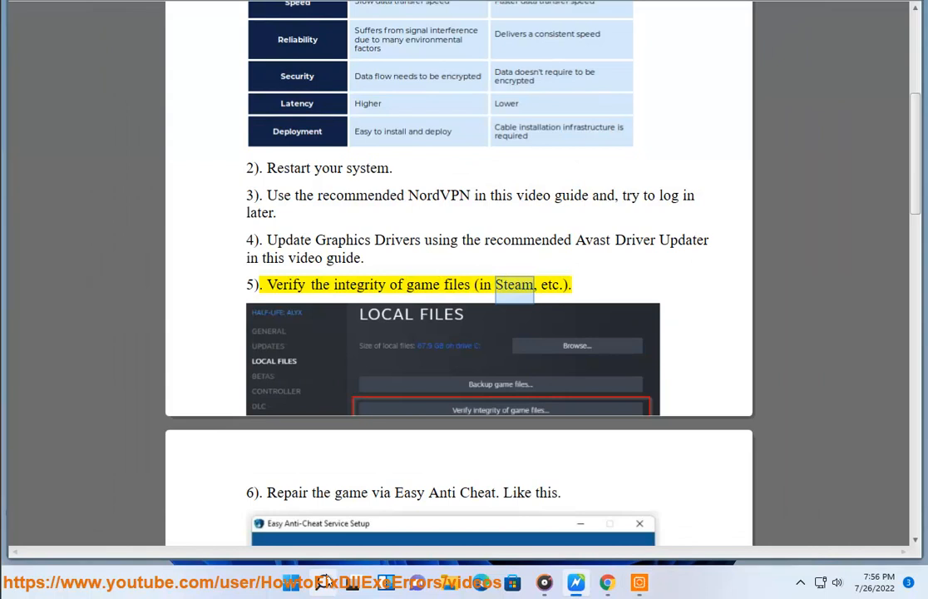
type("STeam")
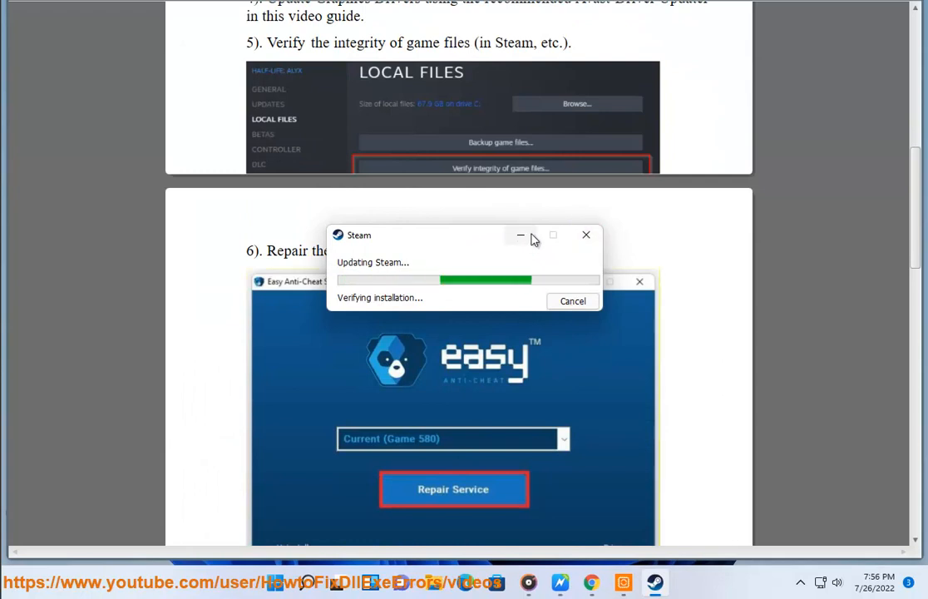
scroll("down", 3)
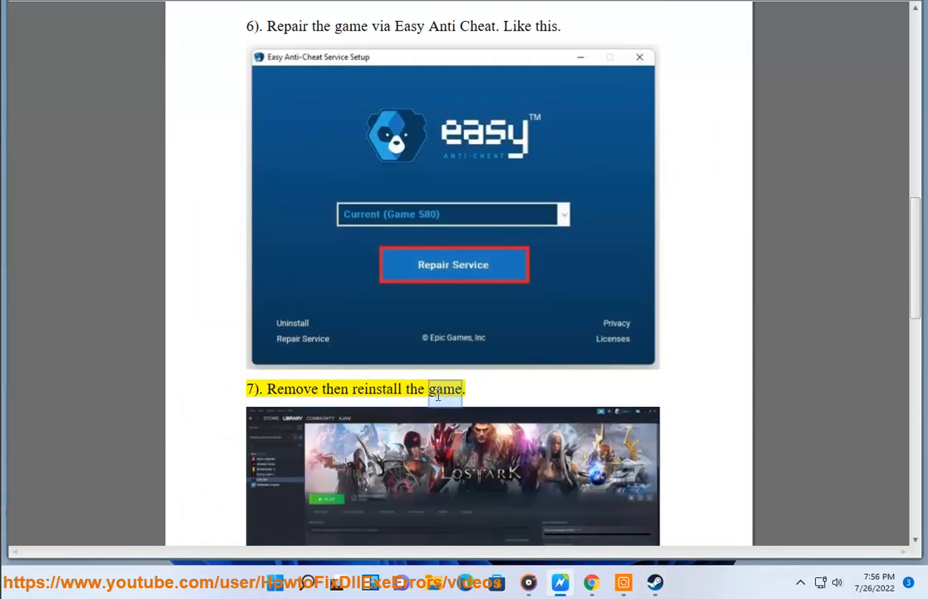